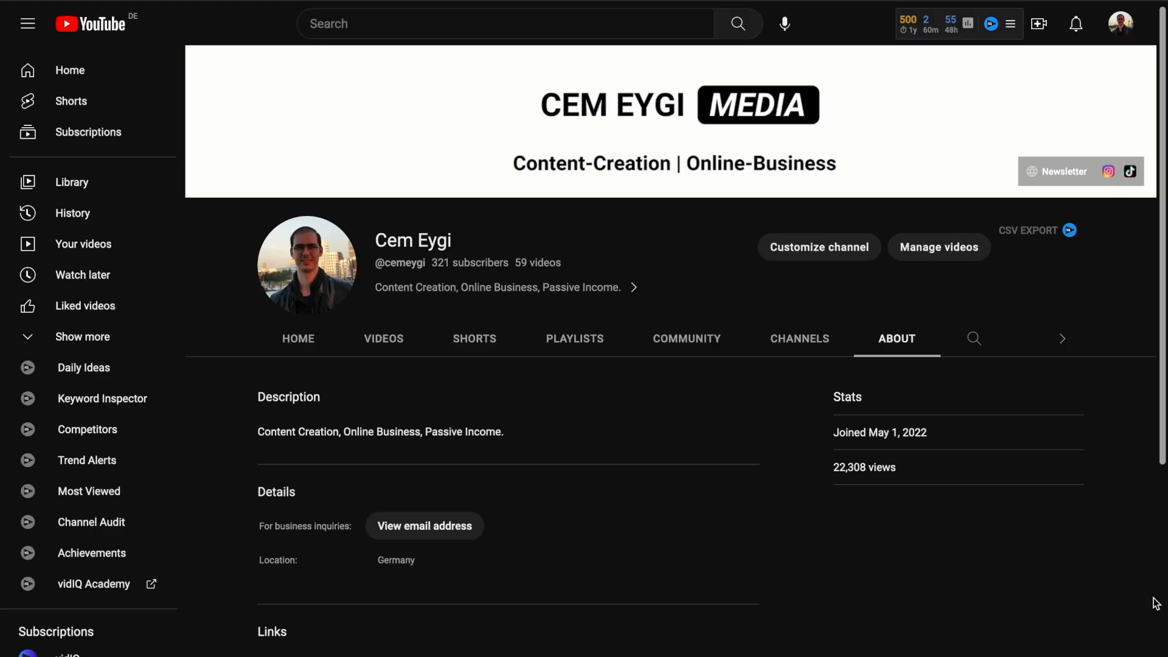
# Look over the About links, then return to the Home page showing the banner links
pyautogui.scroll(-3)
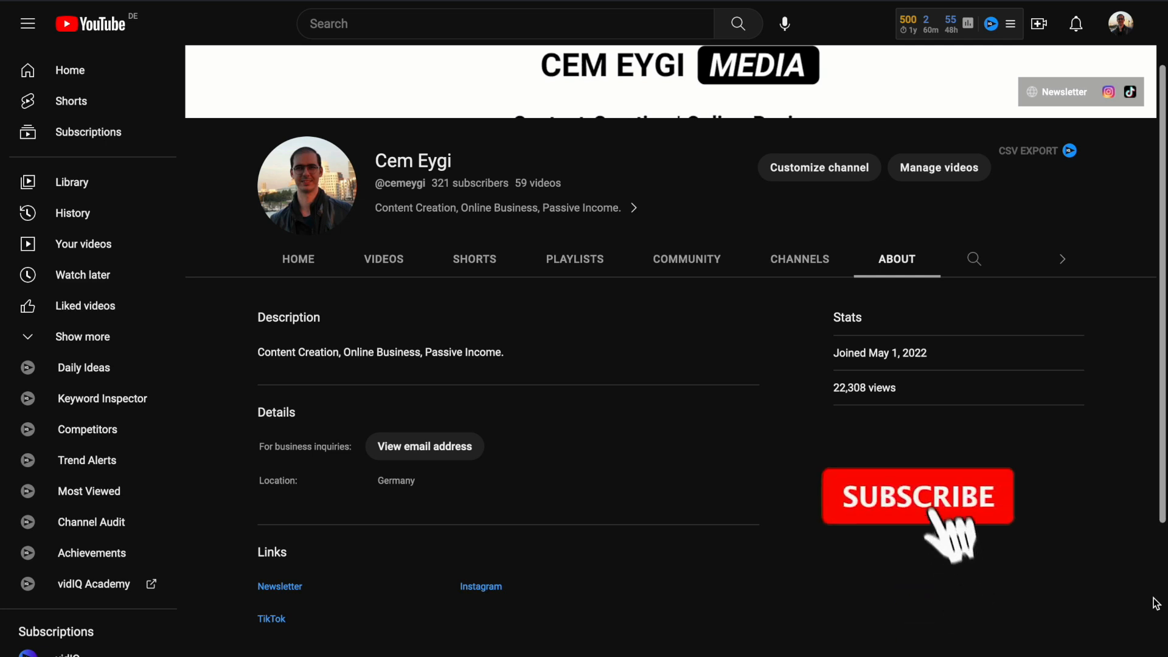
pyautogui.click(918, 496)
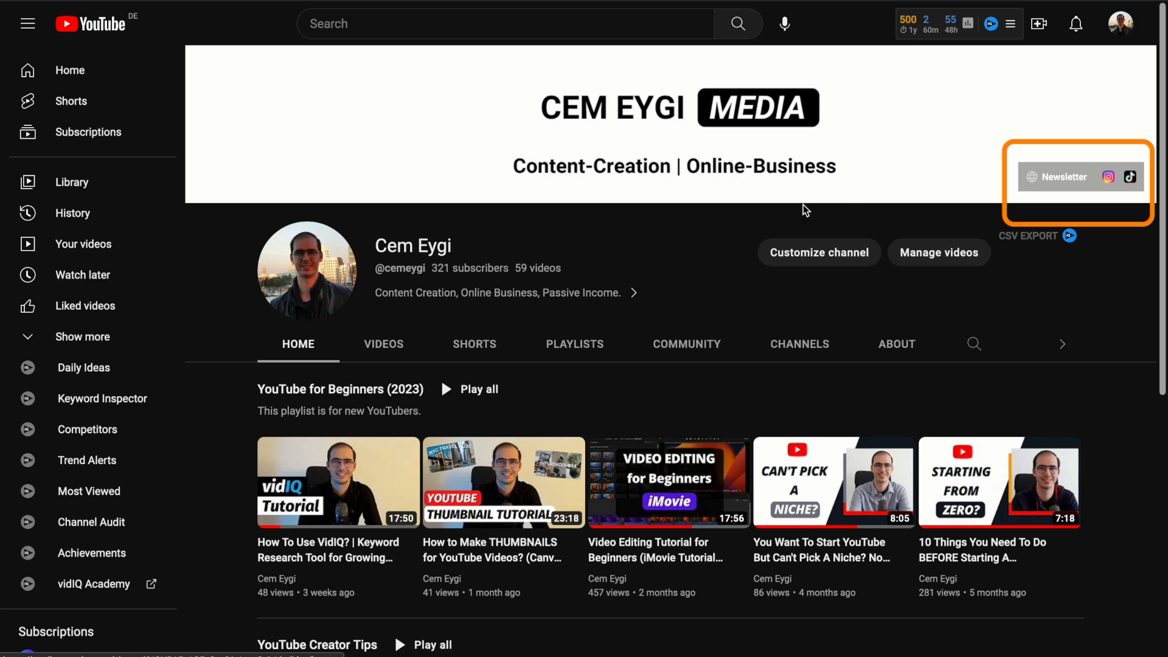
pyautogui.click(897, 343)
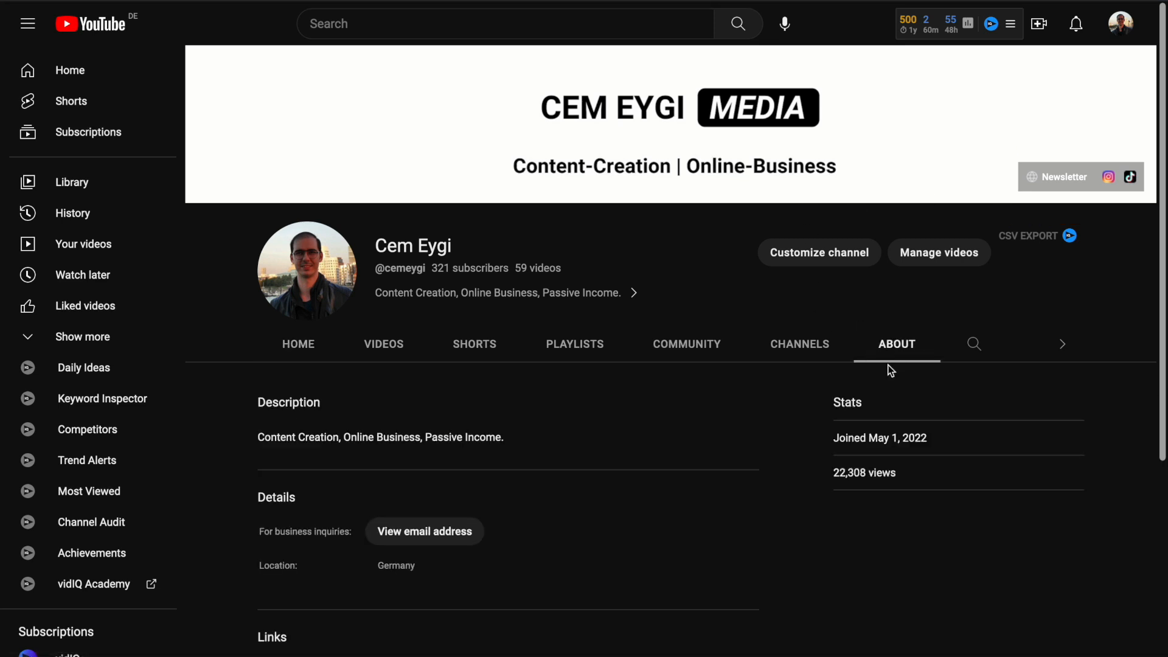
pyautogui.scroll(-3)
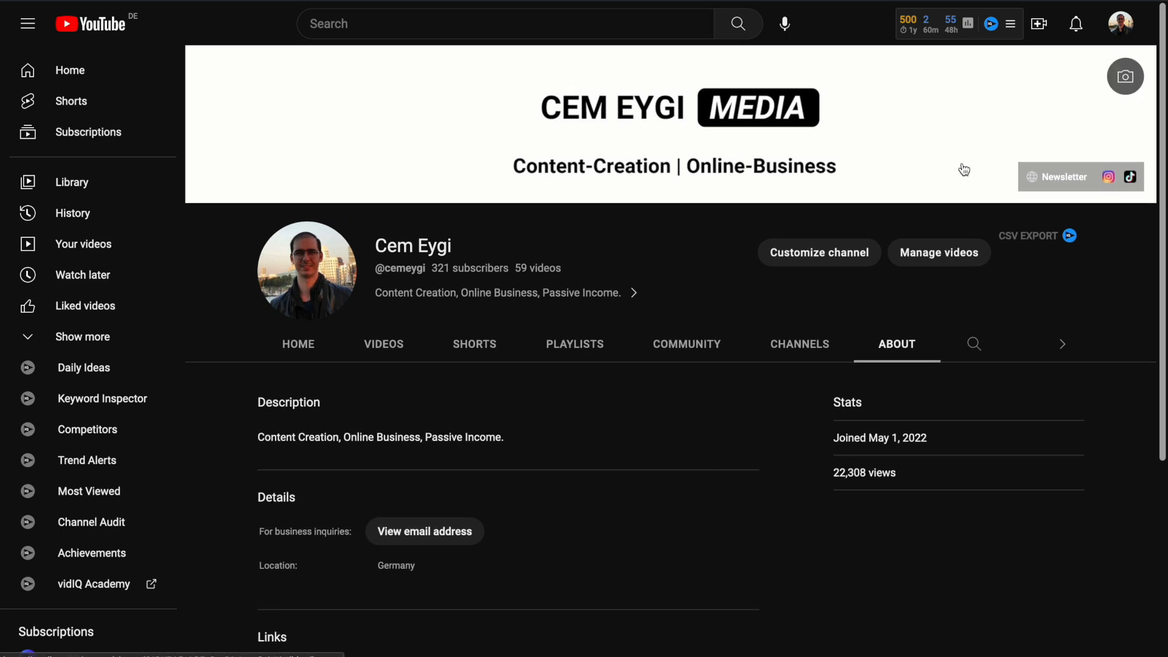
pyautogui.click(1120, 24)
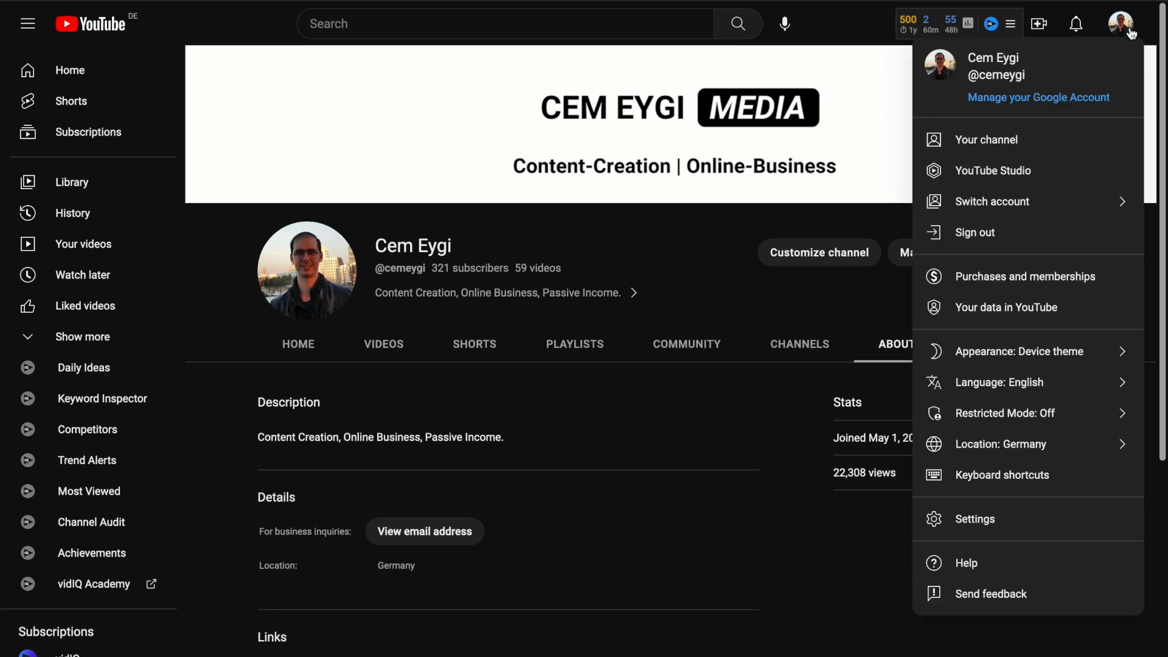
pyautogui.click(993, 170)
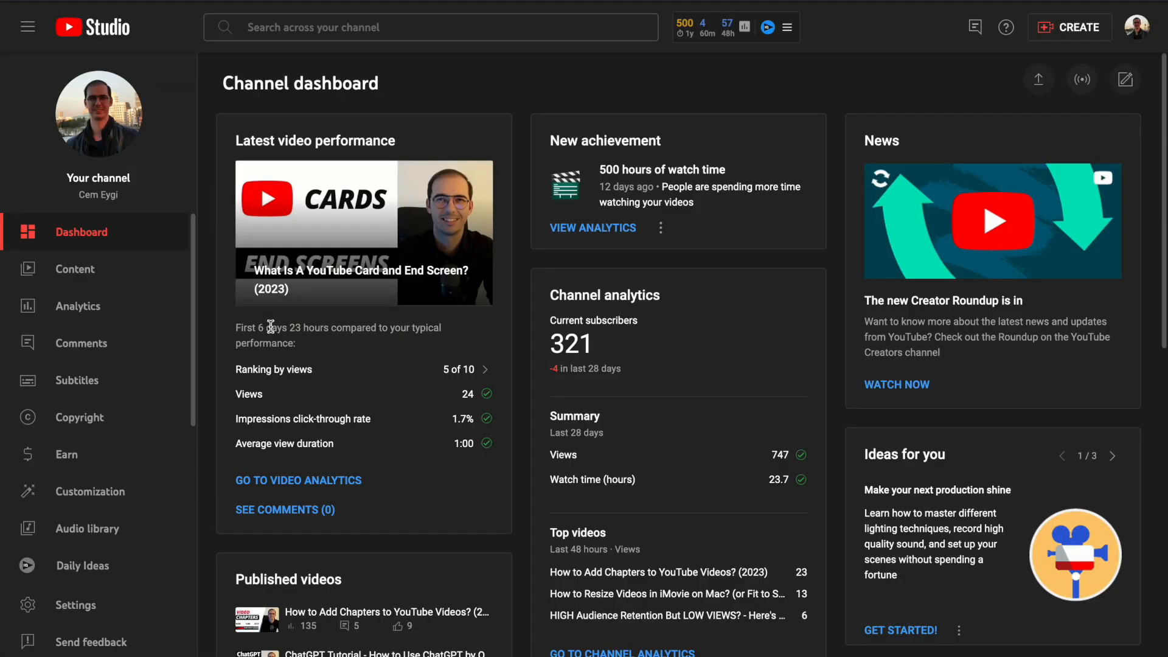
pyautogui.scroll(-3)
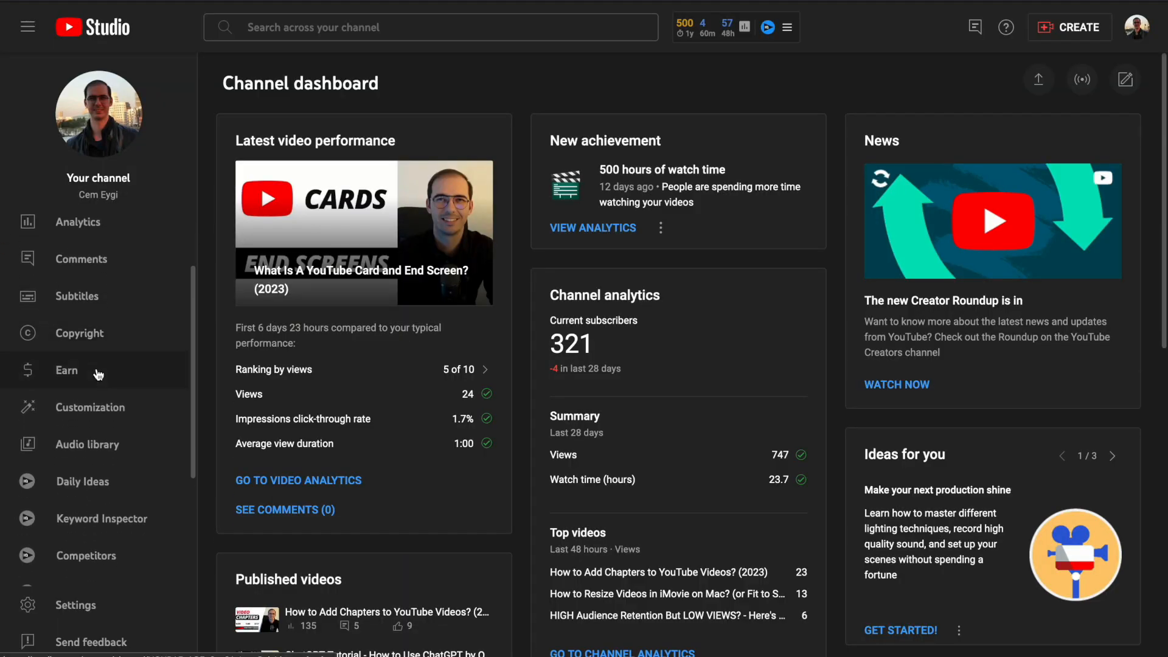
pyautogui.click(90, 406)
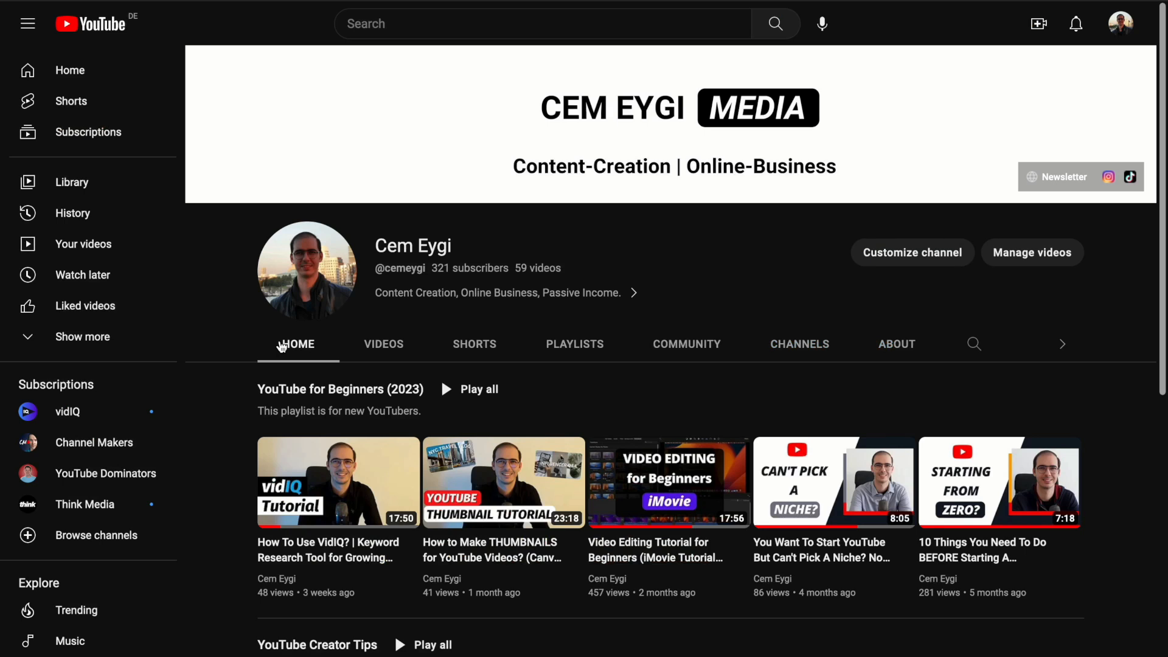
pyautogui.moveTo(934, 265)
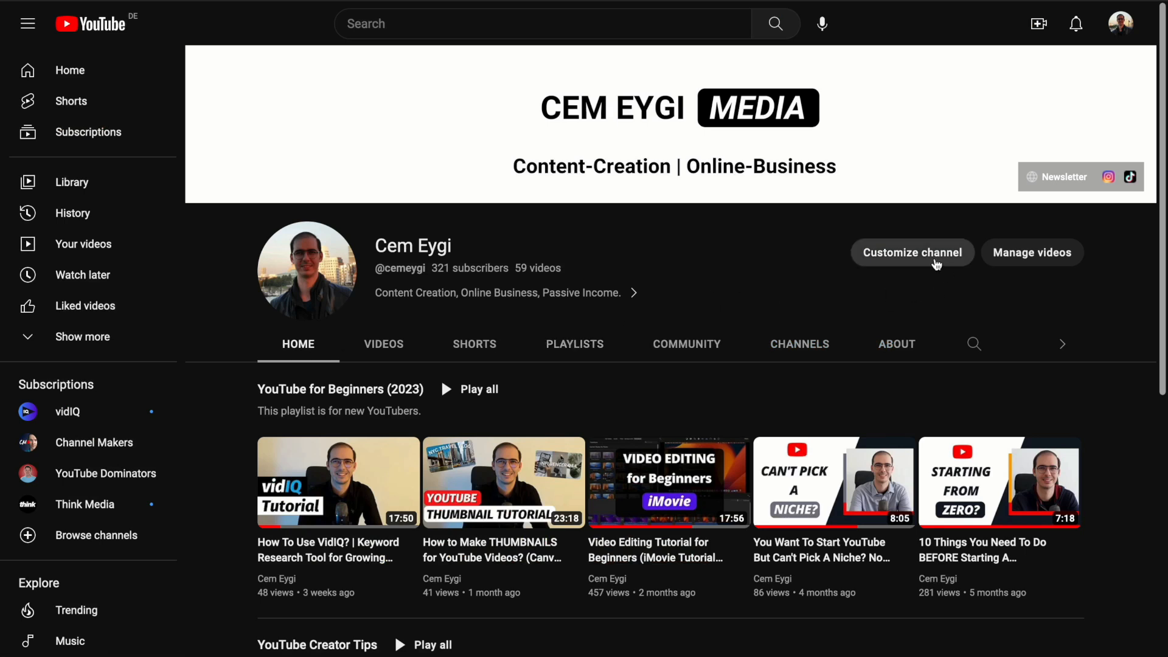
# Review the saved Newsletter, Instagram and TikTok links under Customize channel > Basic info
pyautogui.click(911, 253)
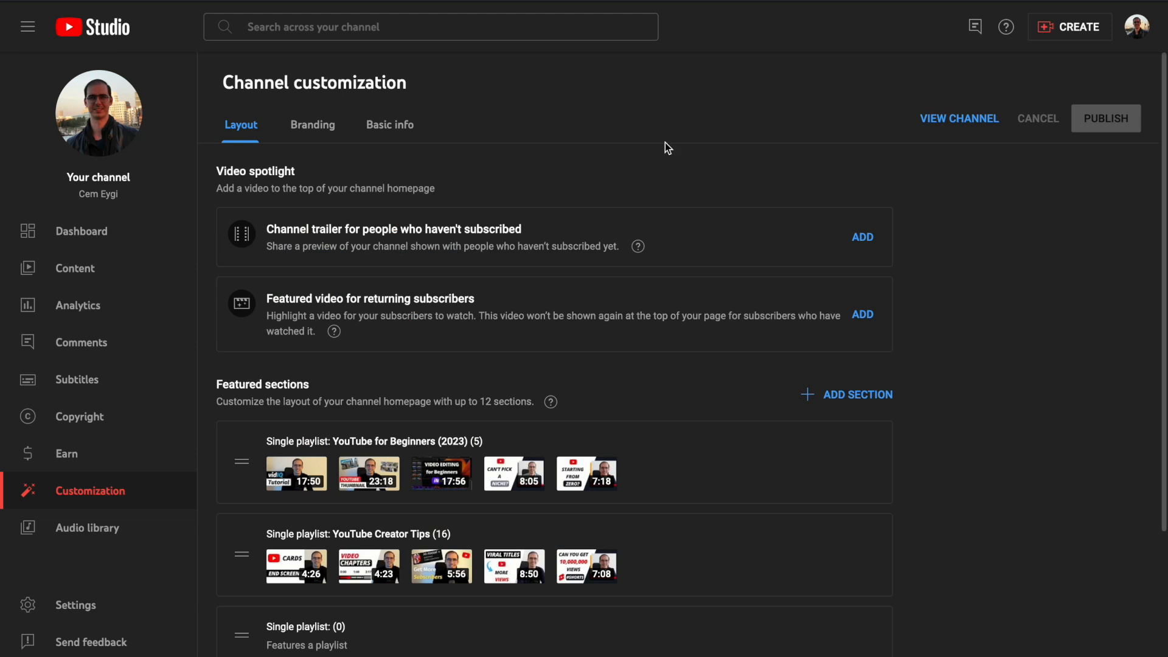
pyautogui.moveTo(365, 165)
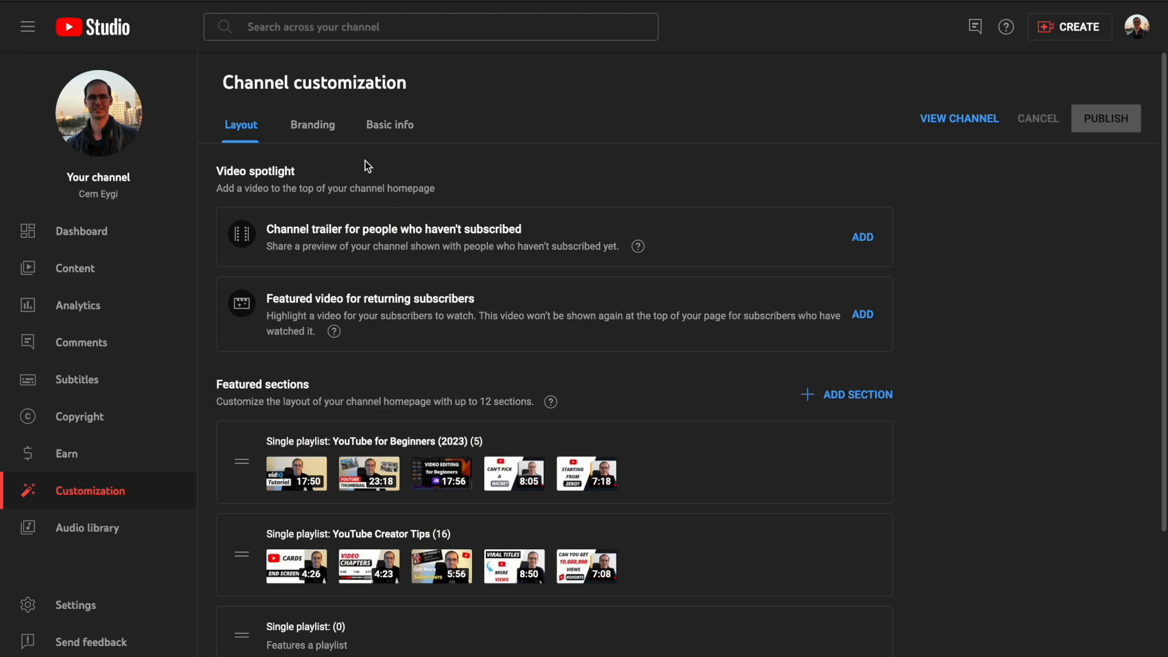
pyautogui.click(389, 124)
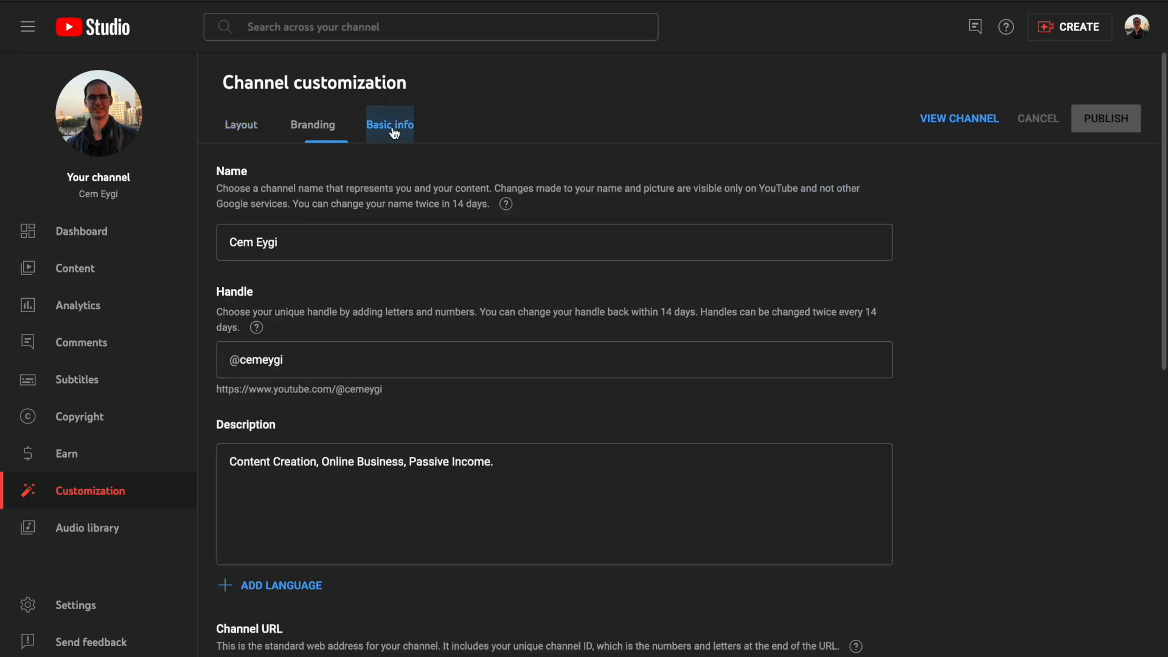
pyautogui.scroll(-3)
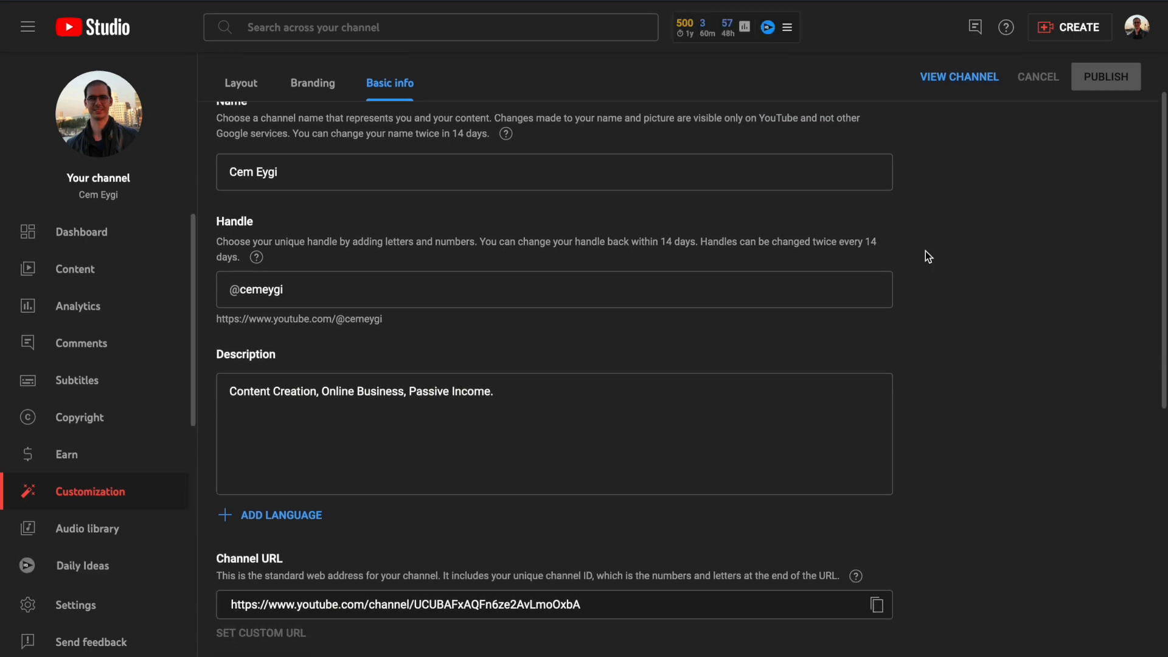
pyautogui.scroll(-3)
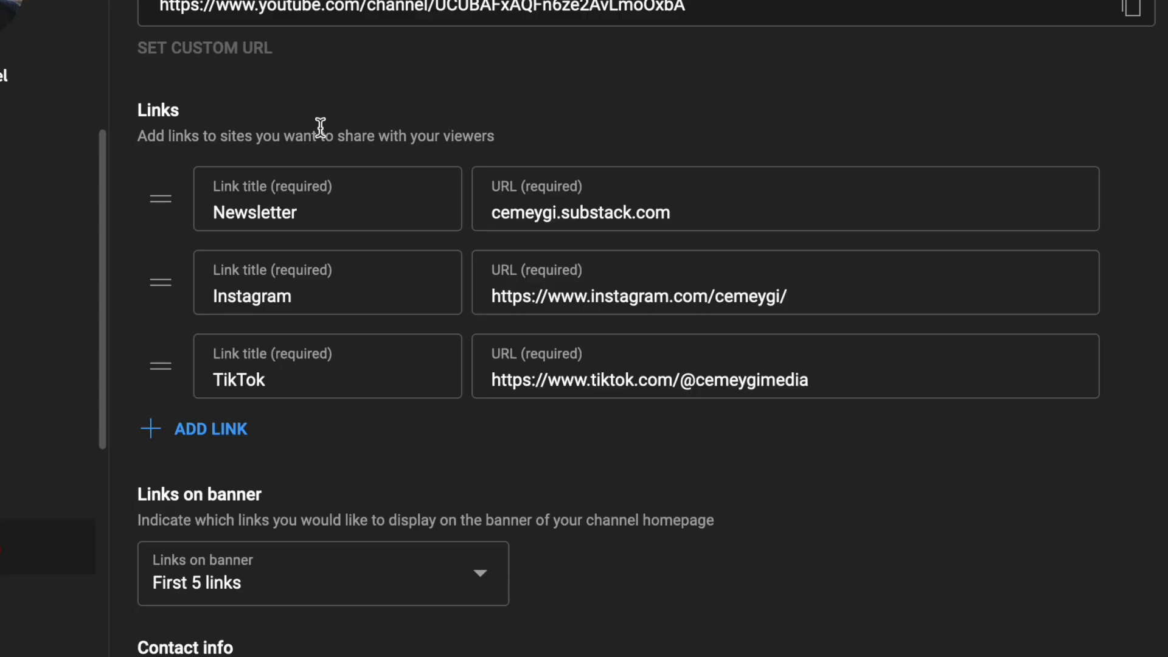
pyautogui.moveTo(322, 133)
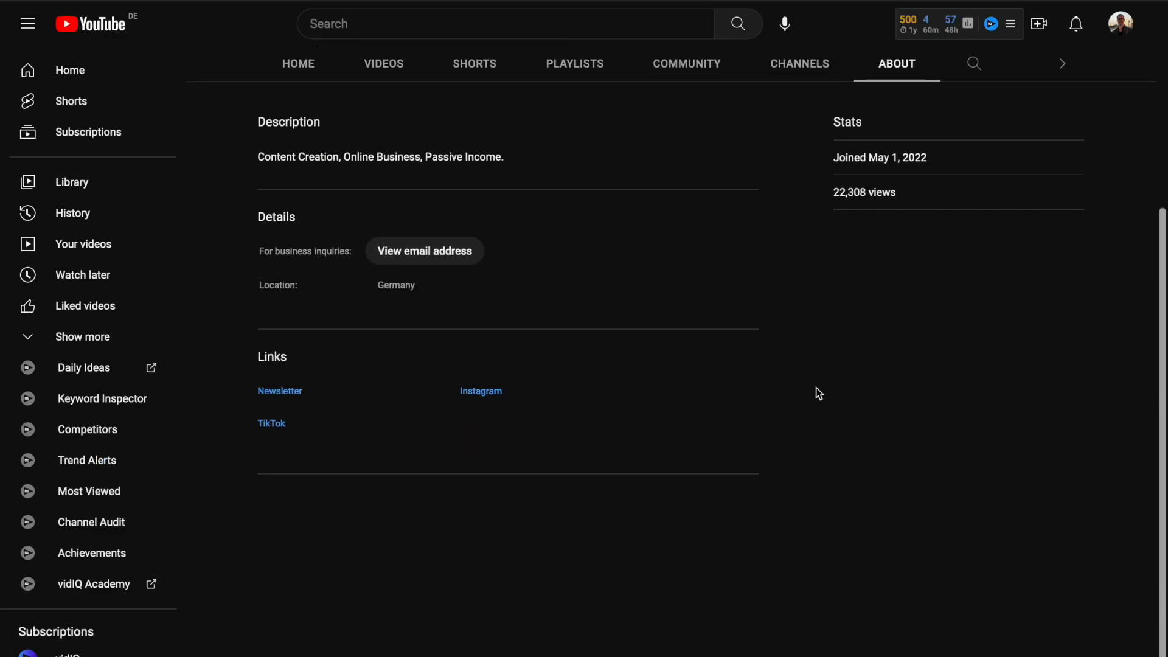
pyautogui.scroll(3)
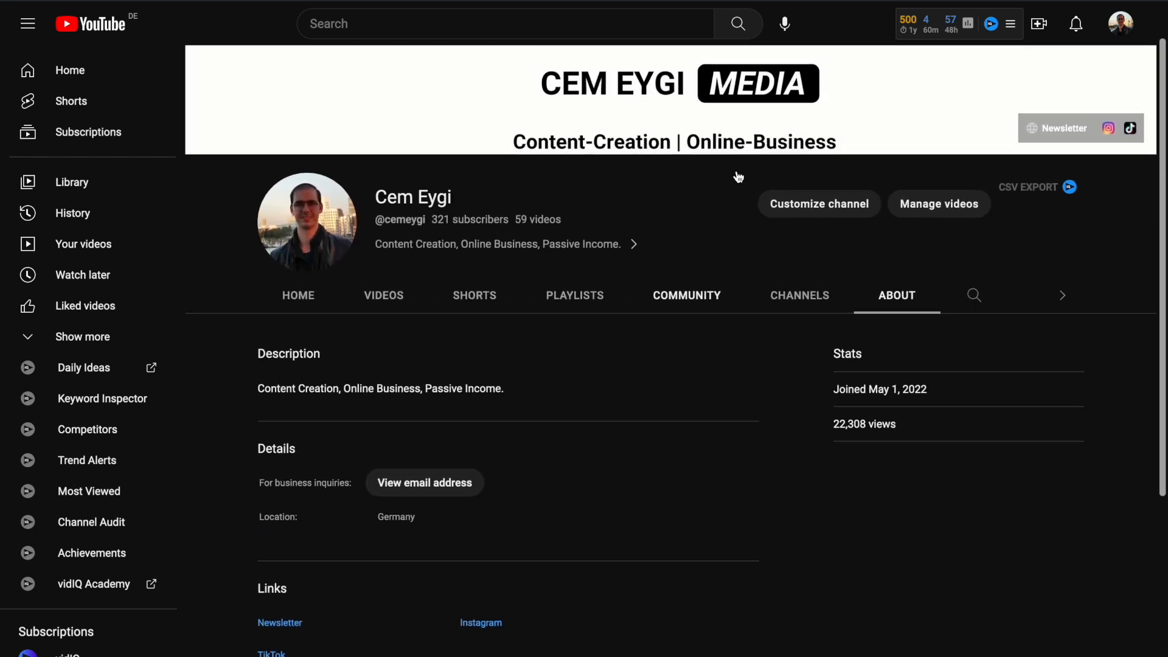
pyautogui.scroll(-3)
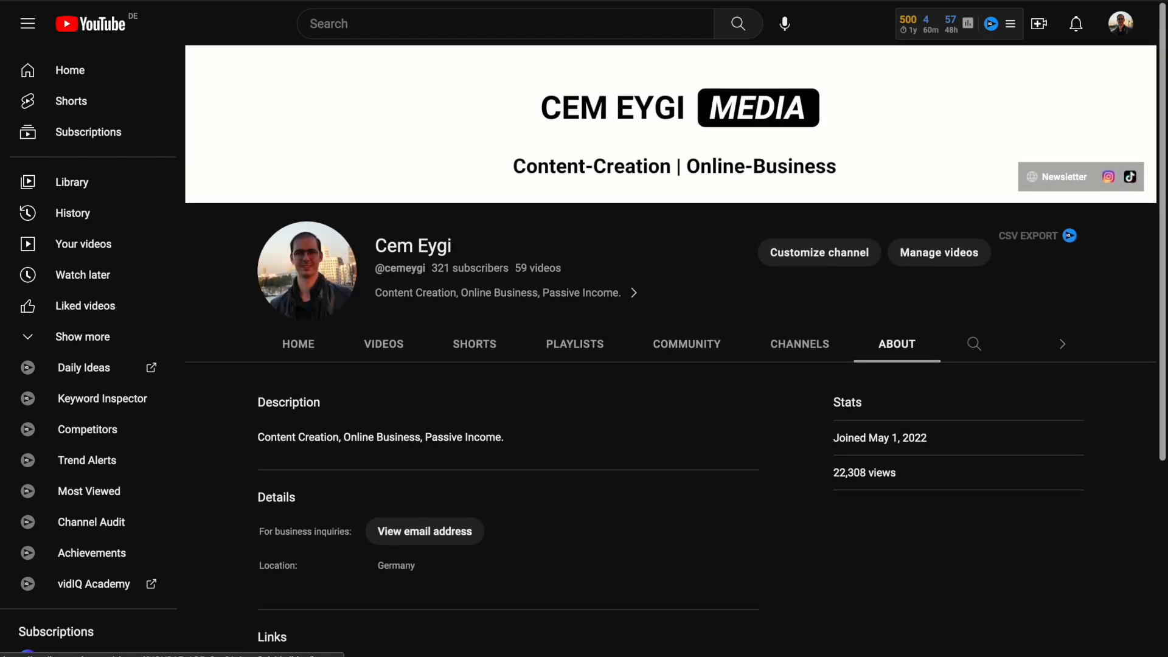
pyautogui.click(818, 252)
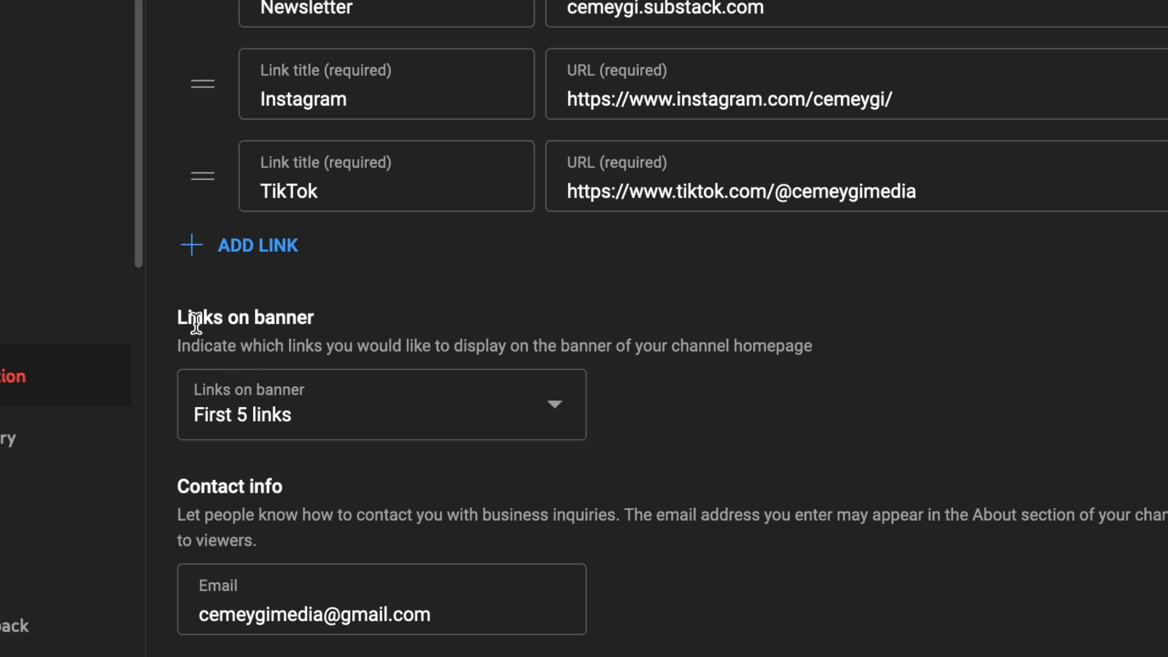
pyautogui.click(381, 404)
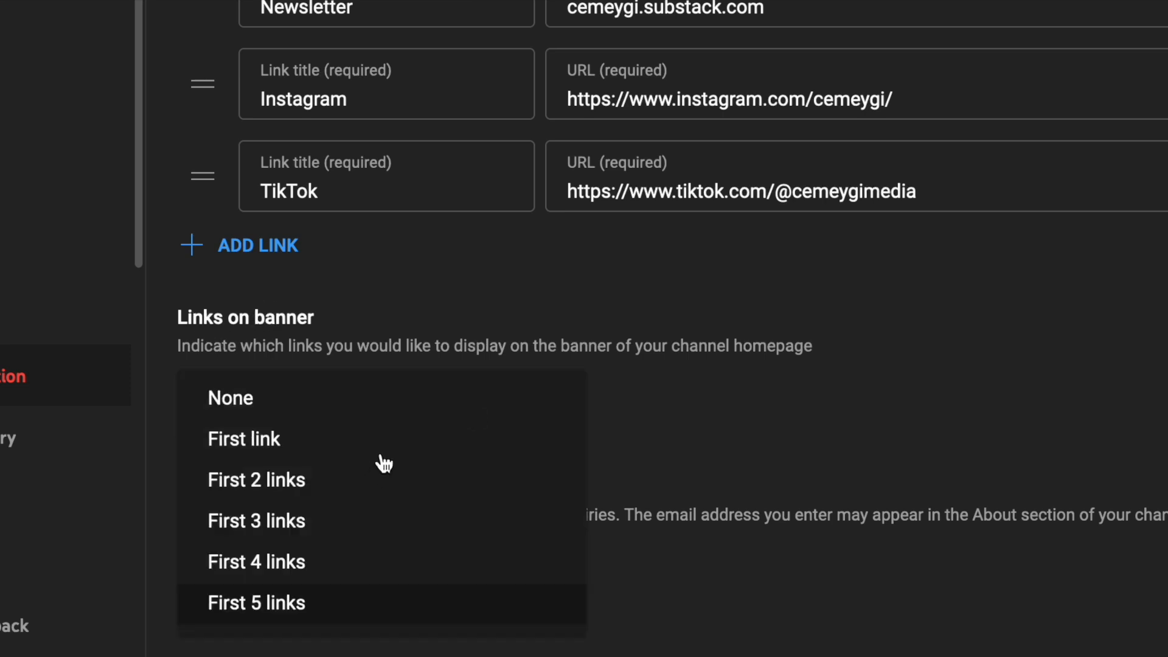
pyautogui.moveTo(339, 592)
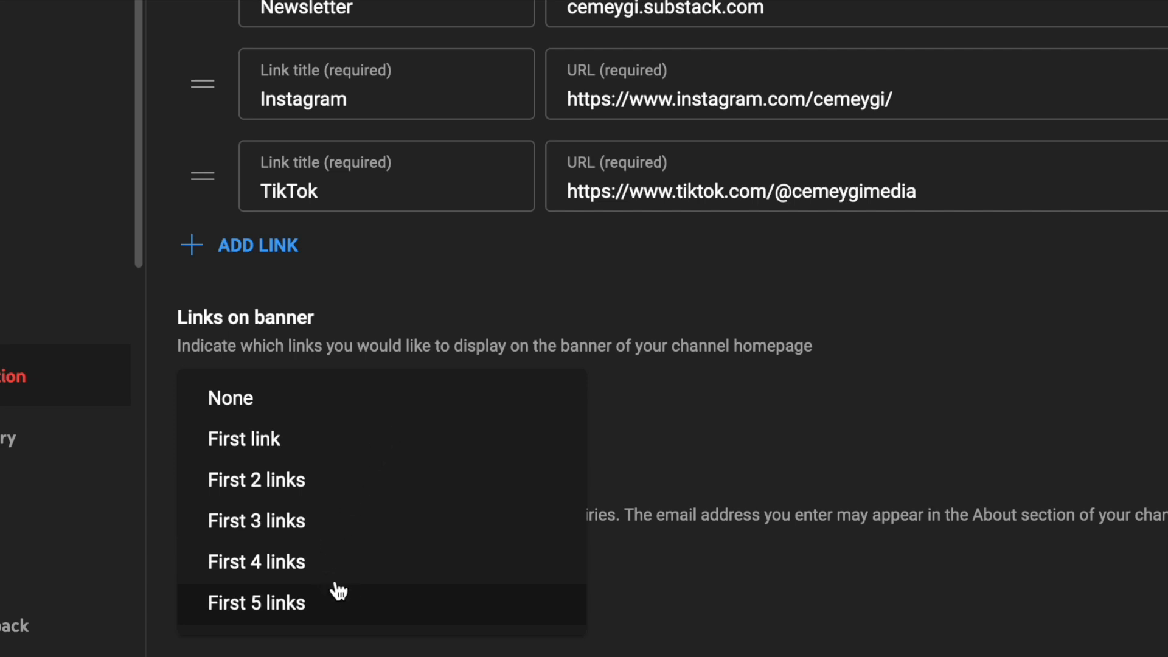
pyautogui.click(256, 602)
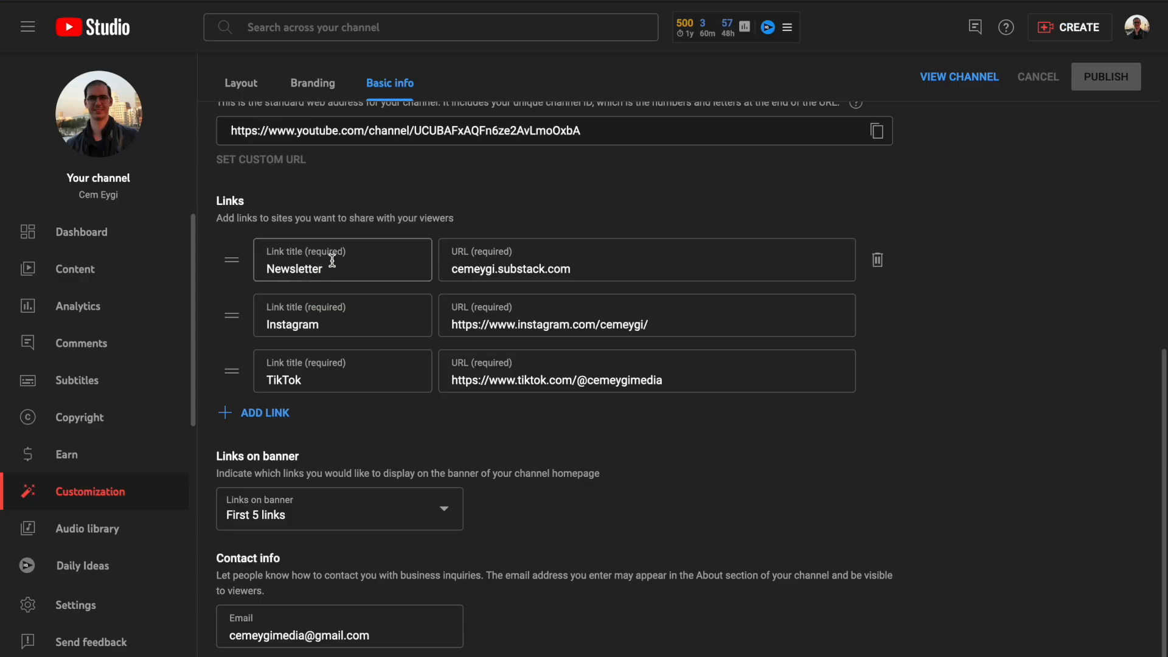
pyautogui.click(959, 76)
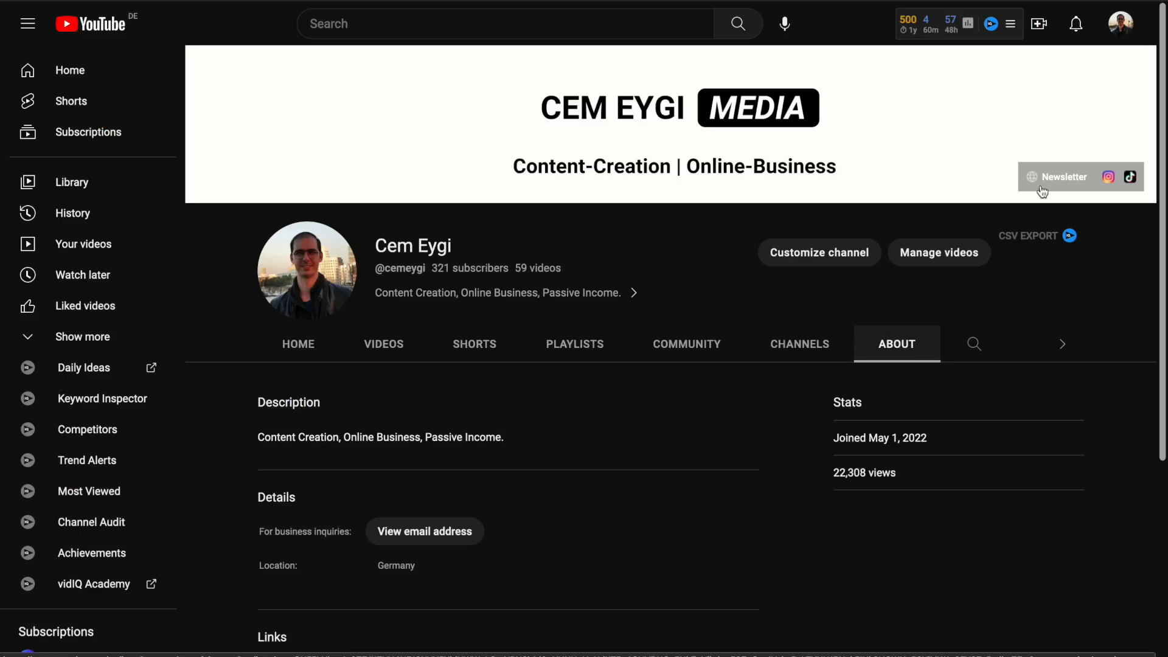
pyautogui.moveTo(1135, 195)
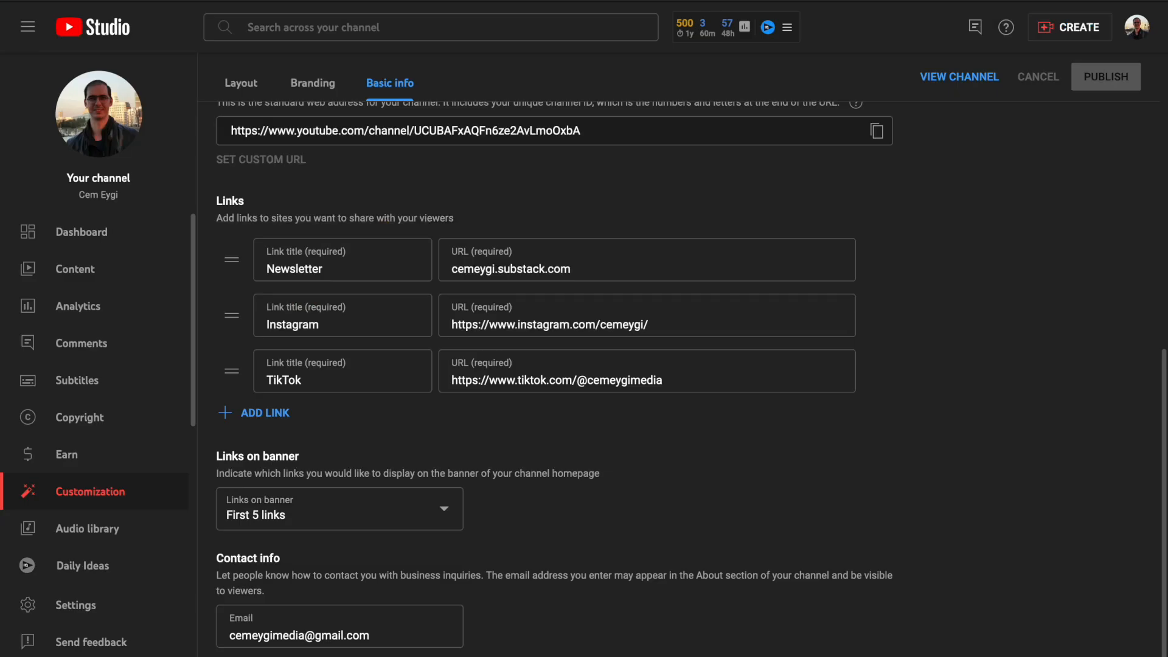
pyautogui.moveTo(231, 371)
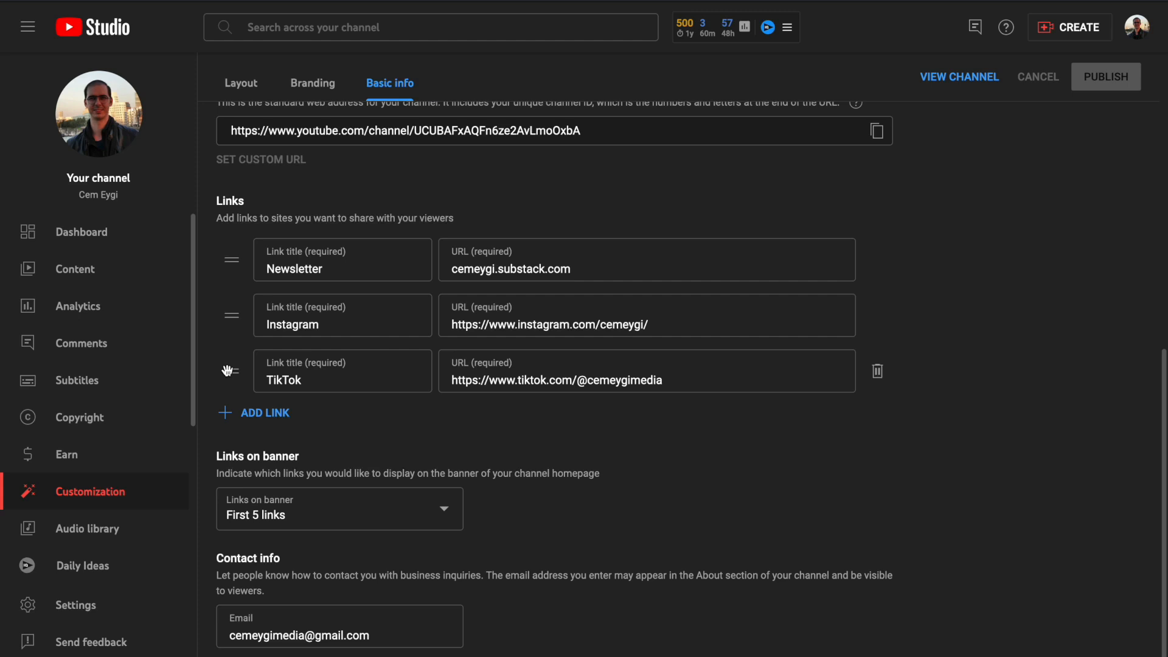
pyautogui.moveTo(231, 370); pyautogui.dragTo(231, 315)
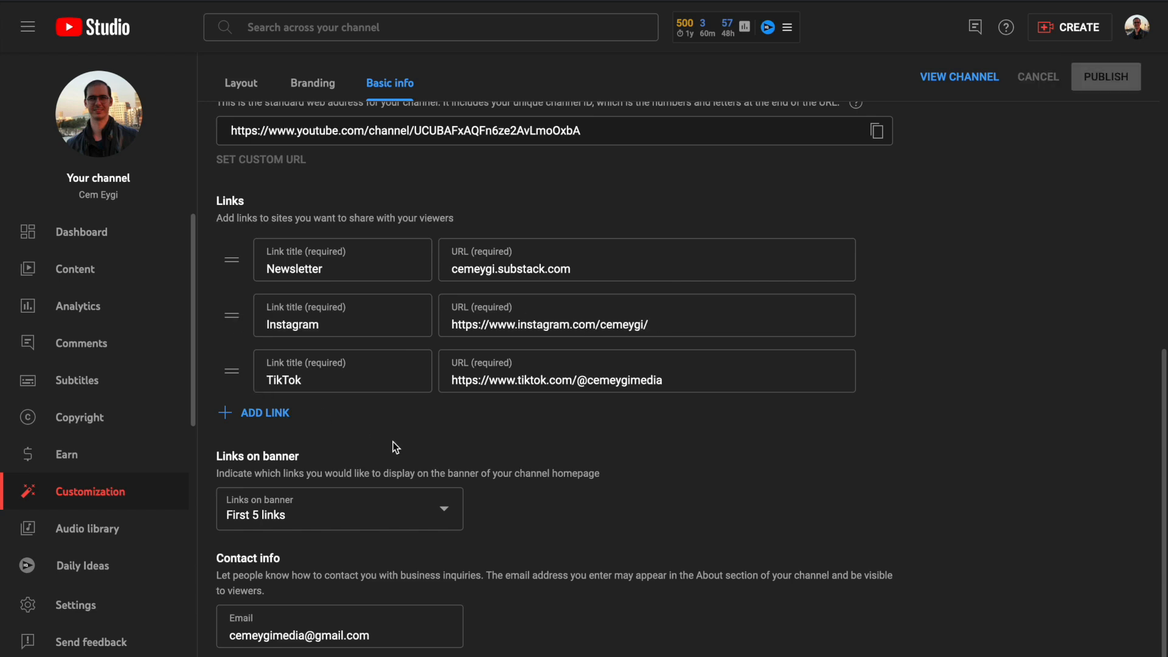
# Add a fourth link titled 'Twitter' and move on to its URL field
pyautogui.click(264, 413)
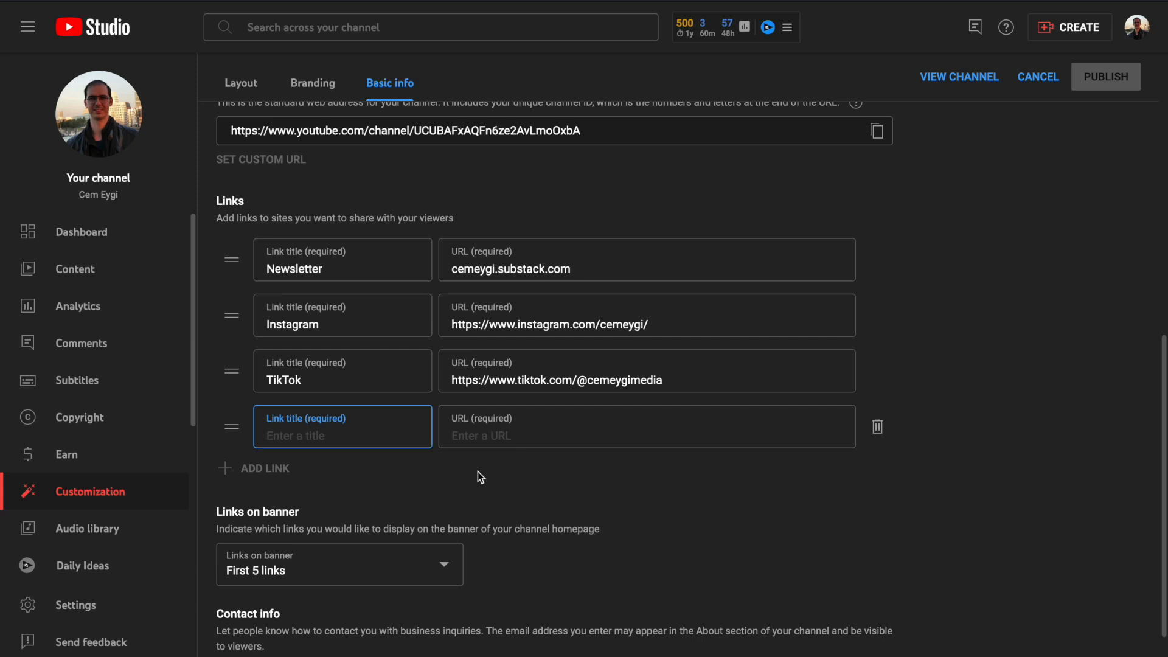
pyautogui.write('Twit')
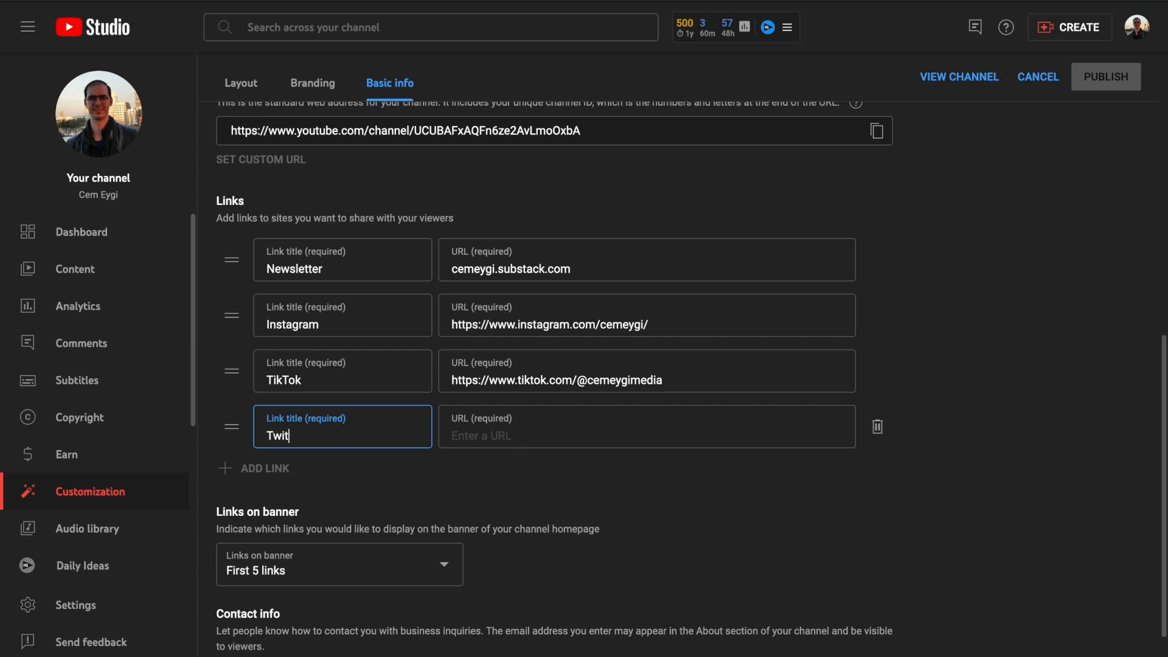
pyautogui.click(646, 426)
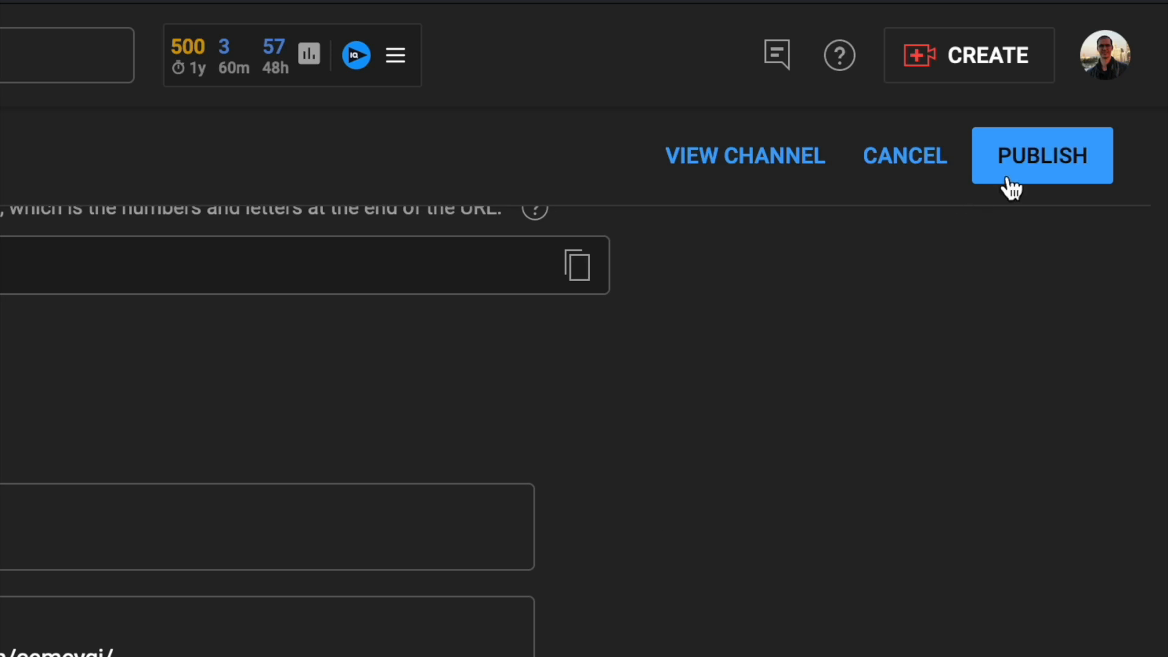
# Publish the links and try the new Twitter icon on the channel banner
pyautogui.click(1042, 154)
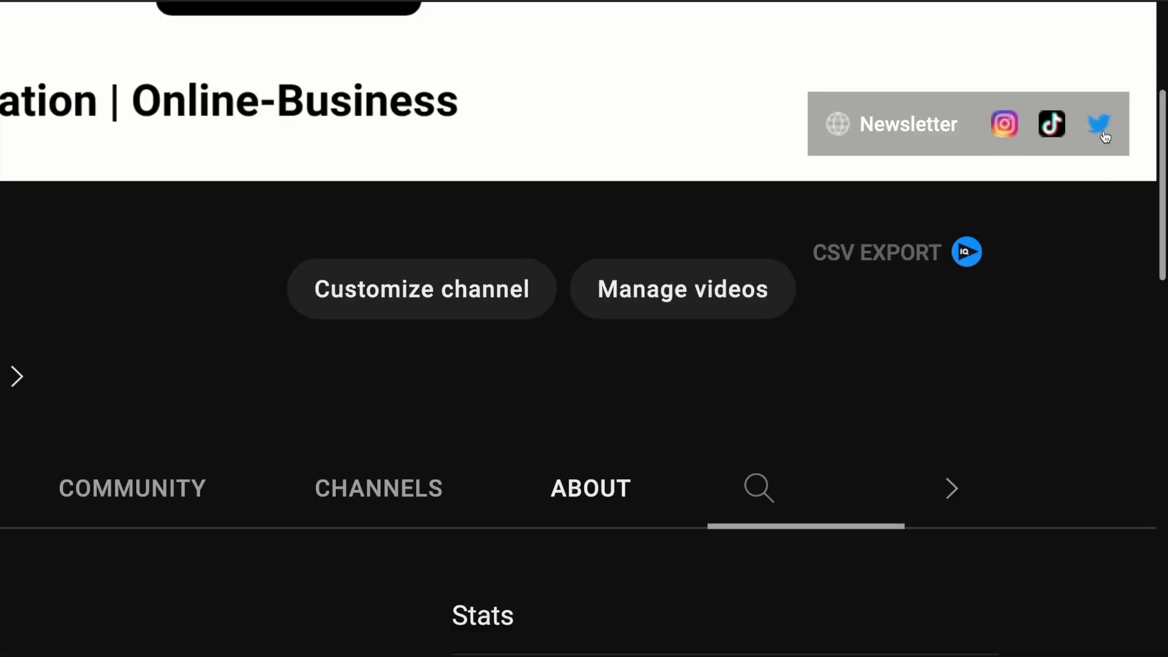
pyautogui.click(1097, 124)
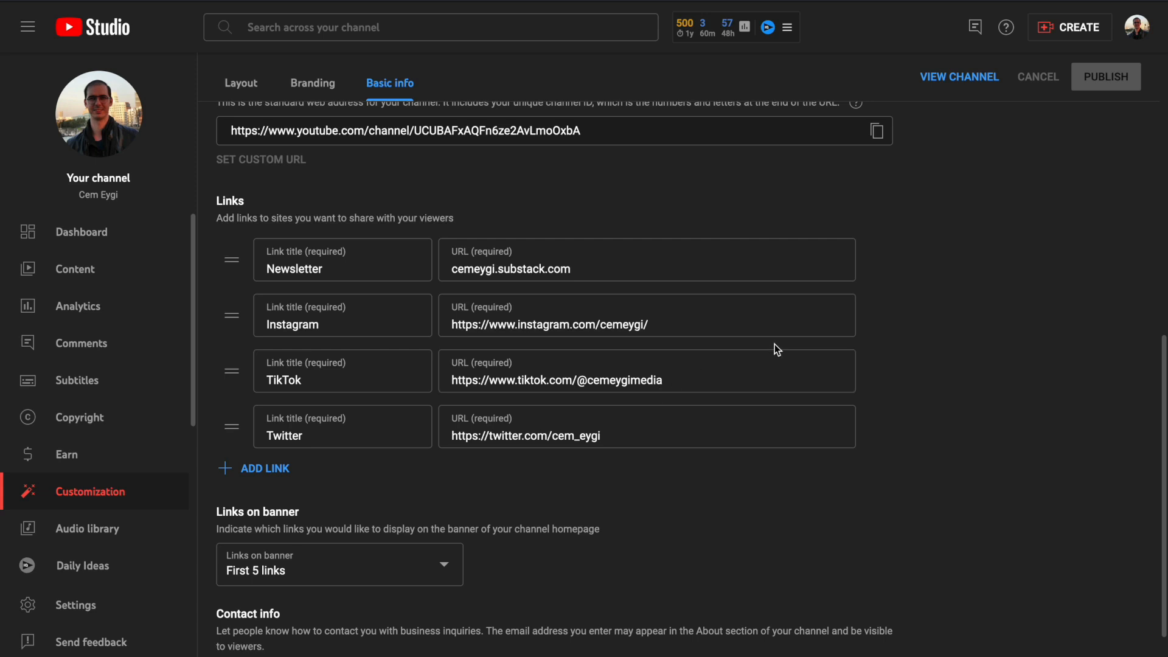
pyautogui.moveTo(741, 353)
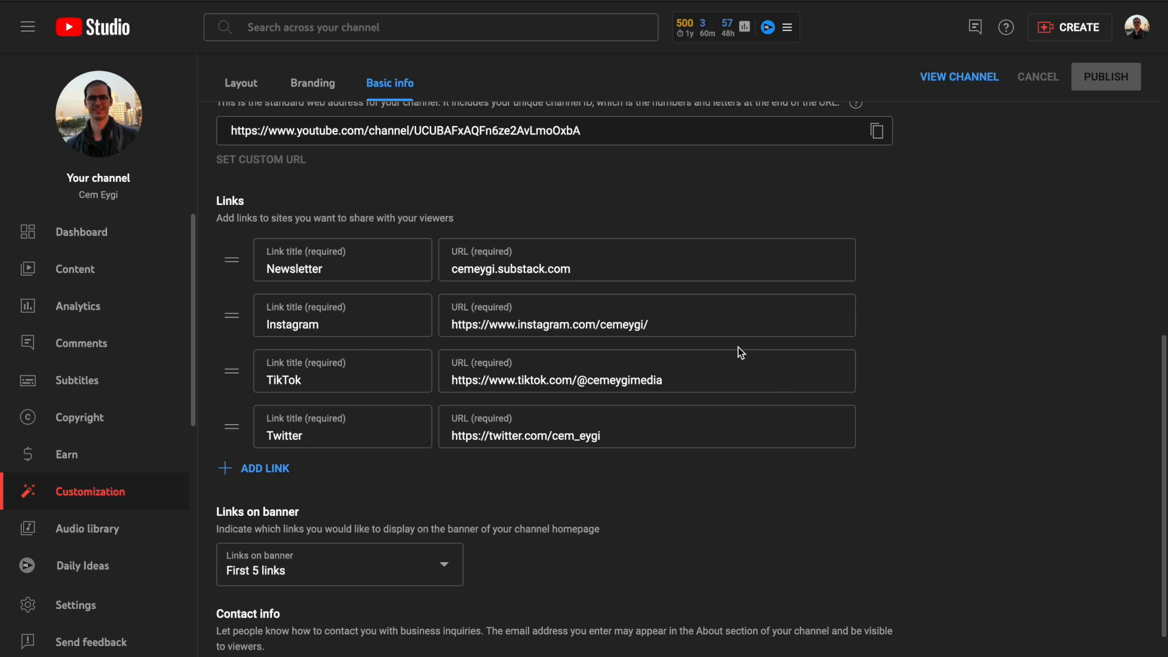
pyautogui.moveTo(752, 342)
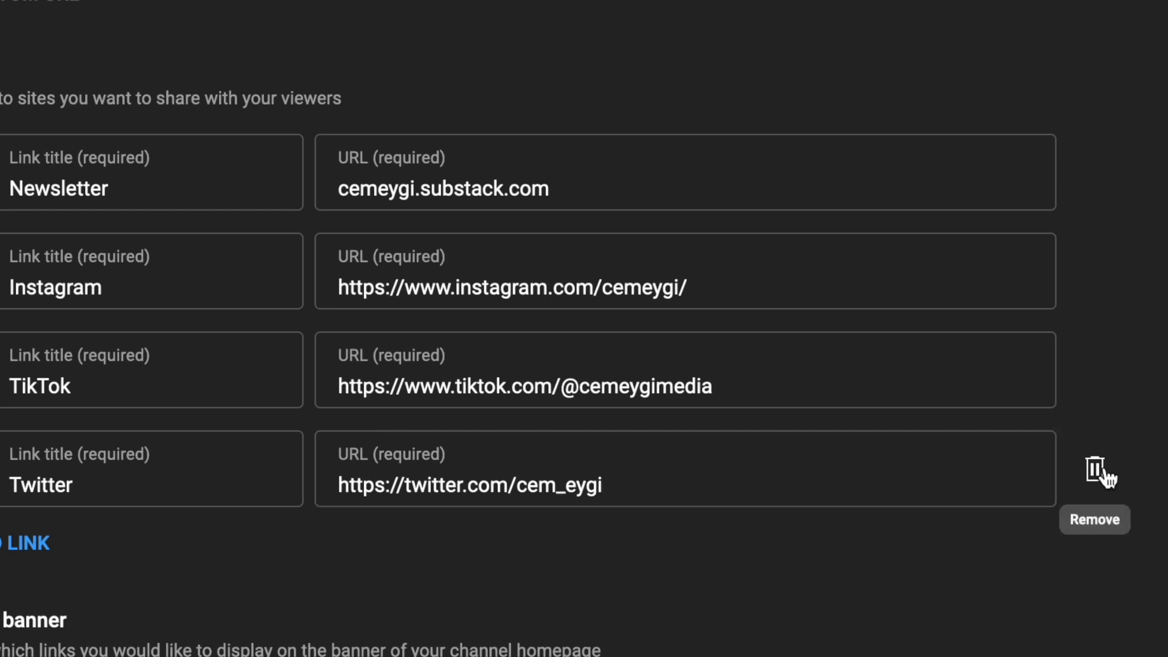
# Delete the Twitter link row from the Basic info links list
pyautogui.click(1095, 470)
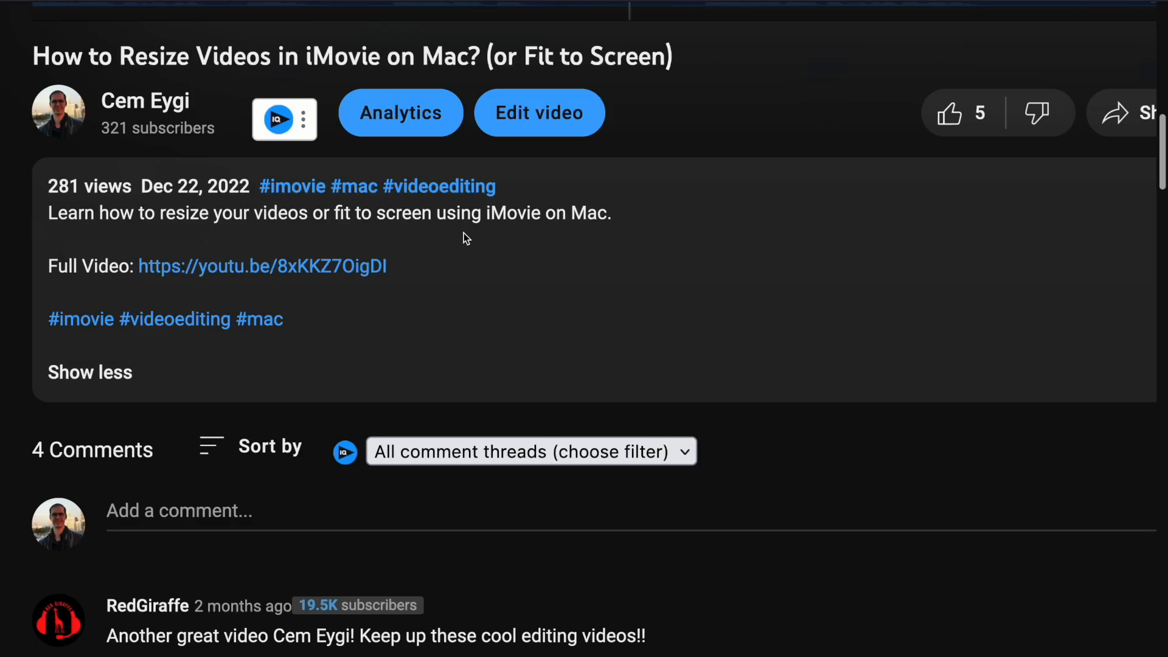
pyautogui.moveTo(428, 231)
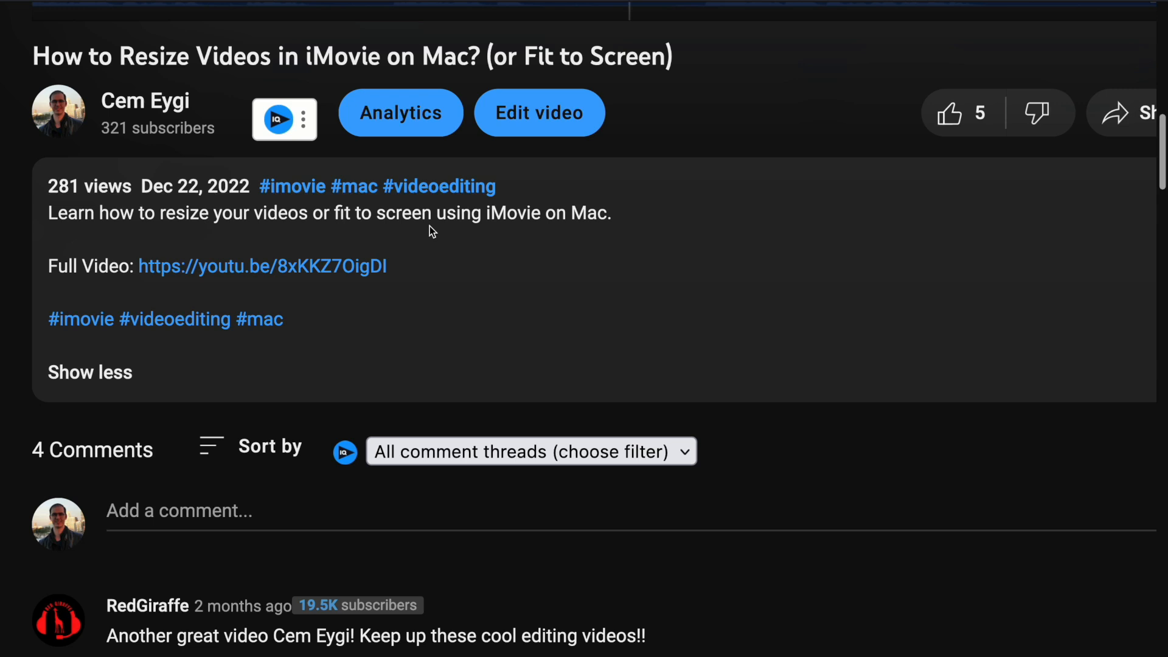